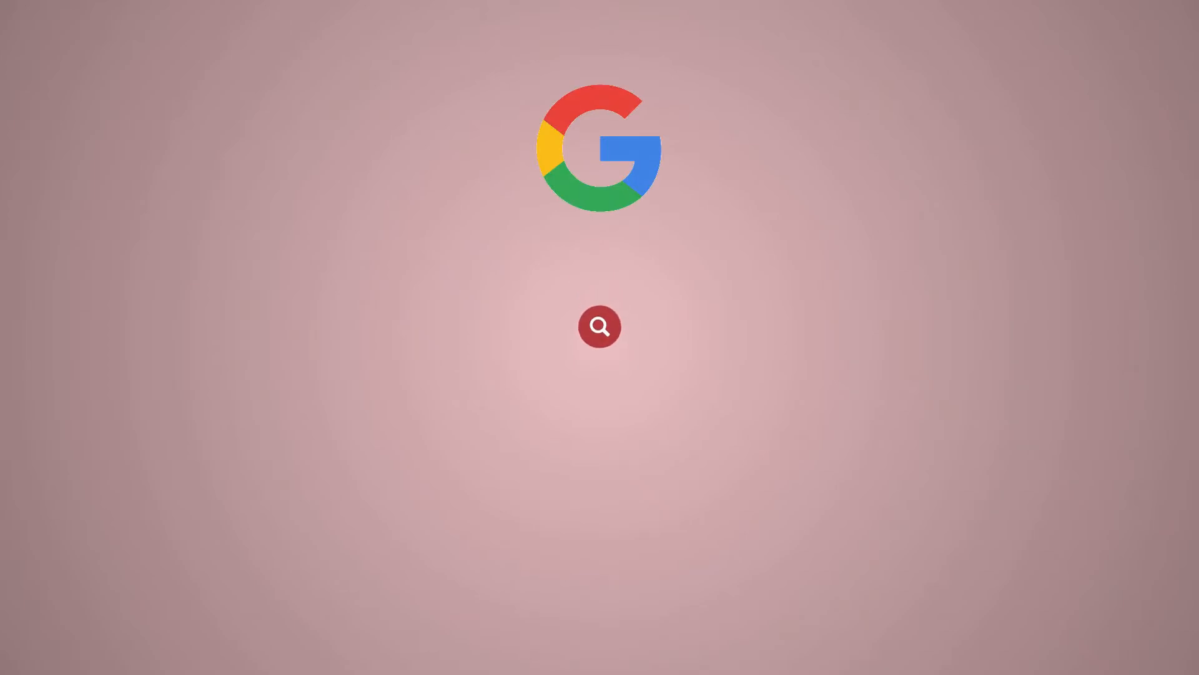
Step: Open /etc/ssh/sshd_config in vi and change '#Port 22' to an active 'Port 999'
type("Redserver")
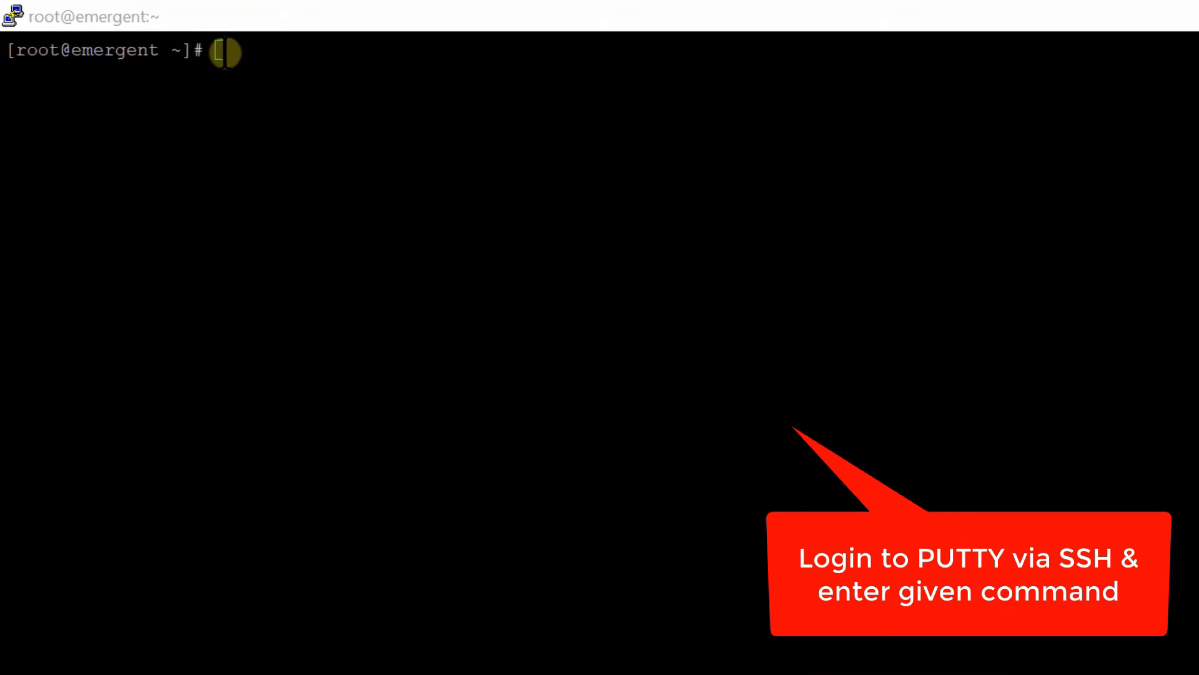
type("vi /etc/ssh/sshd_config")
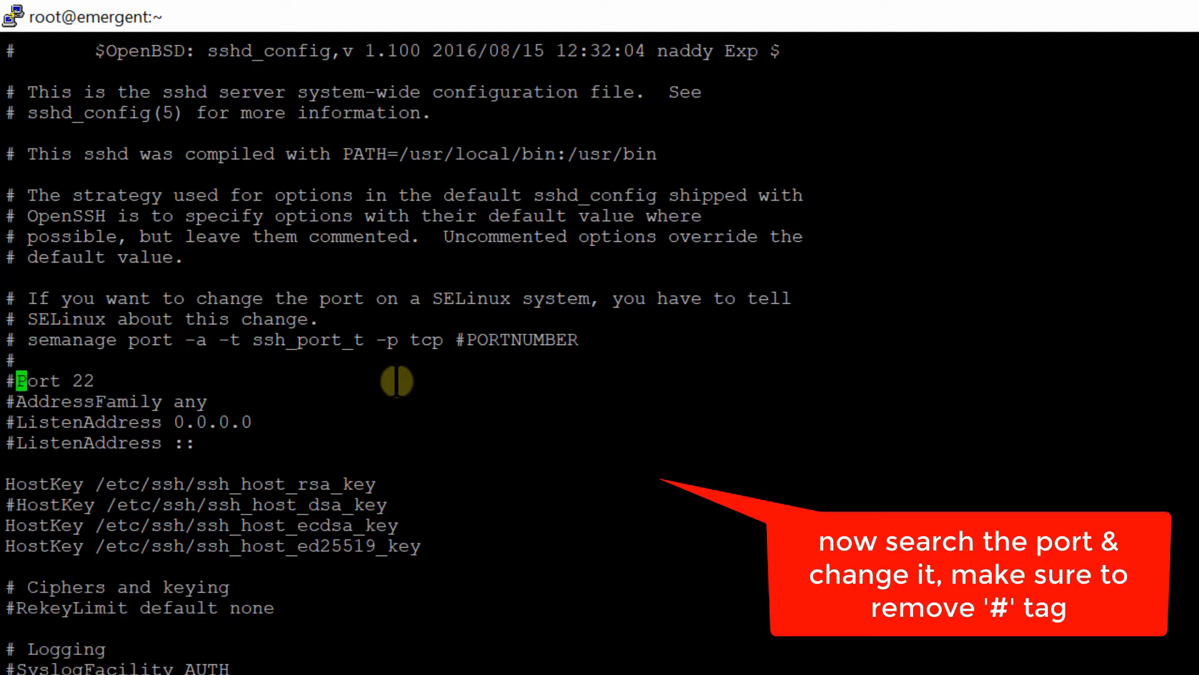
key("x")
type("999")
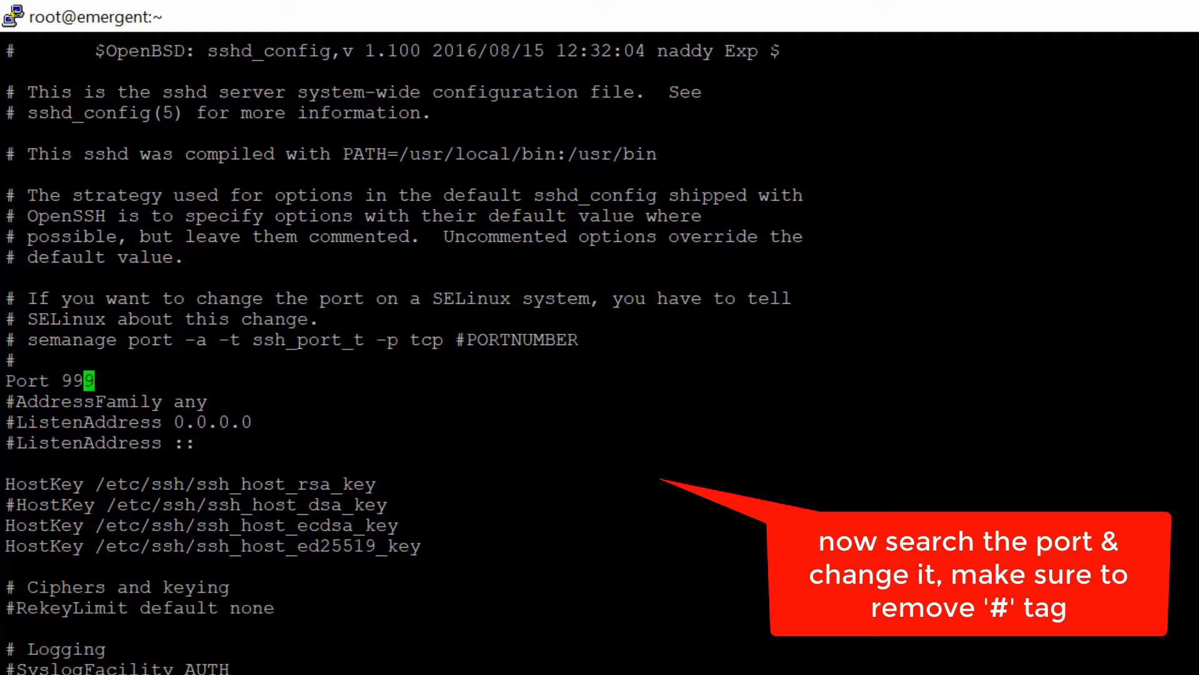
scroll("down", 3)
type(":")
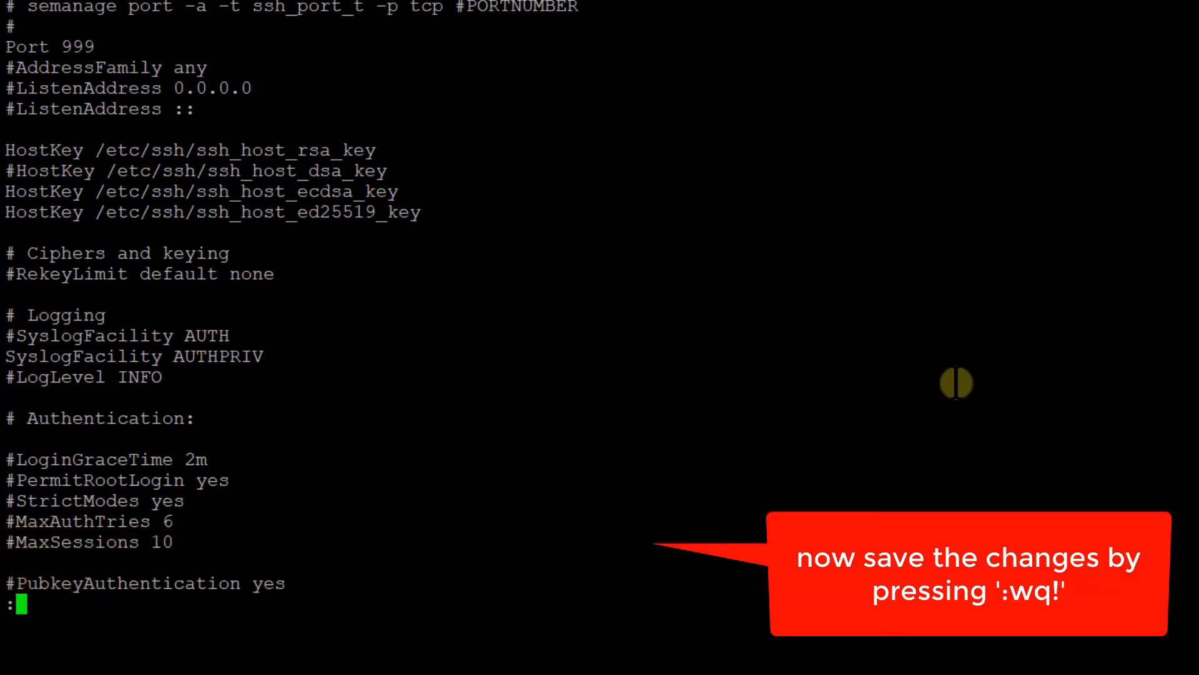
Step: Save and quit sshd_config with :wq, then run 'service sshd reload'
type("wq")
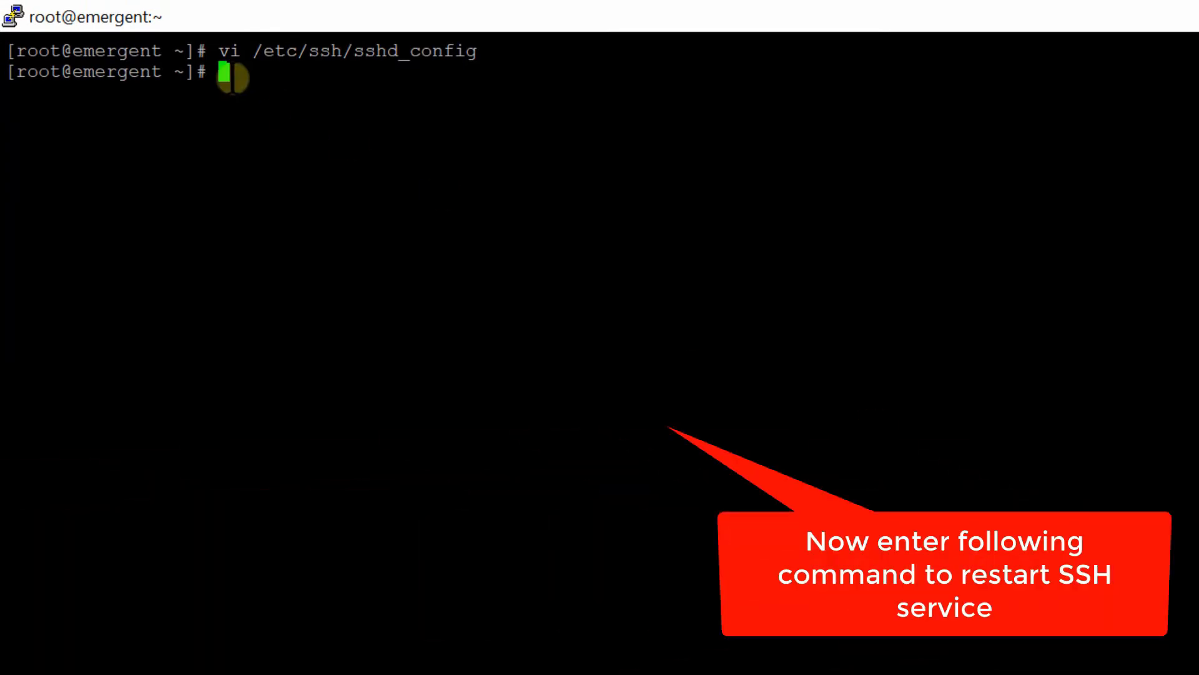
type("servic")
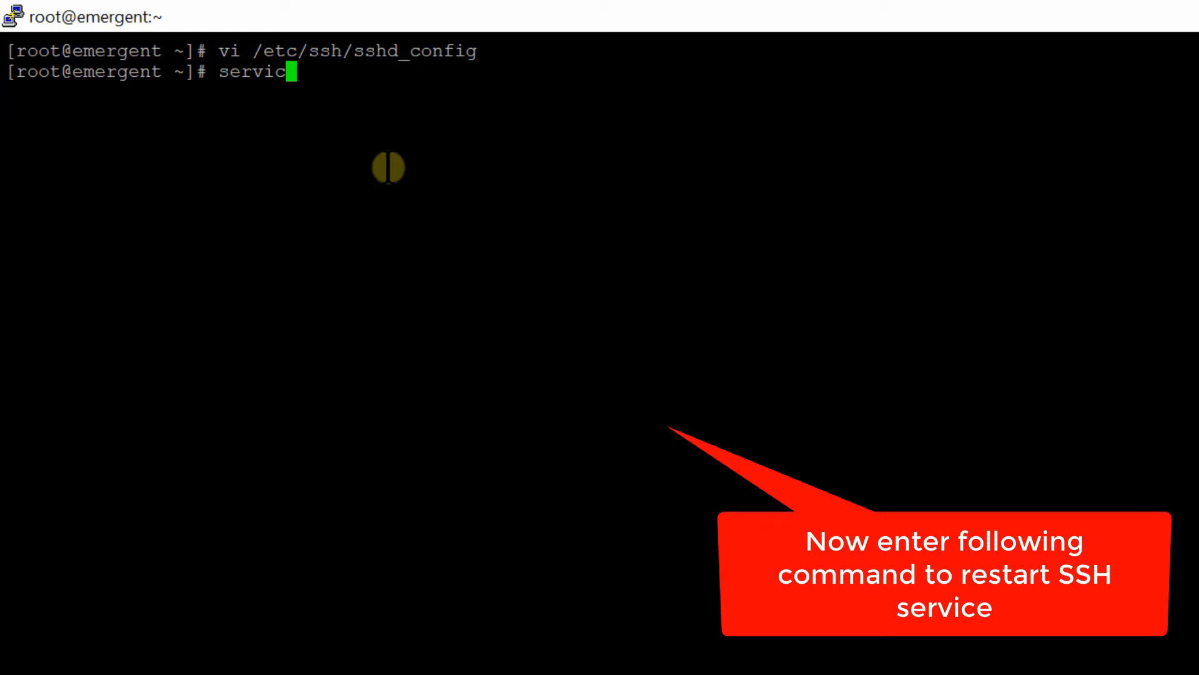
type("e sshd re")
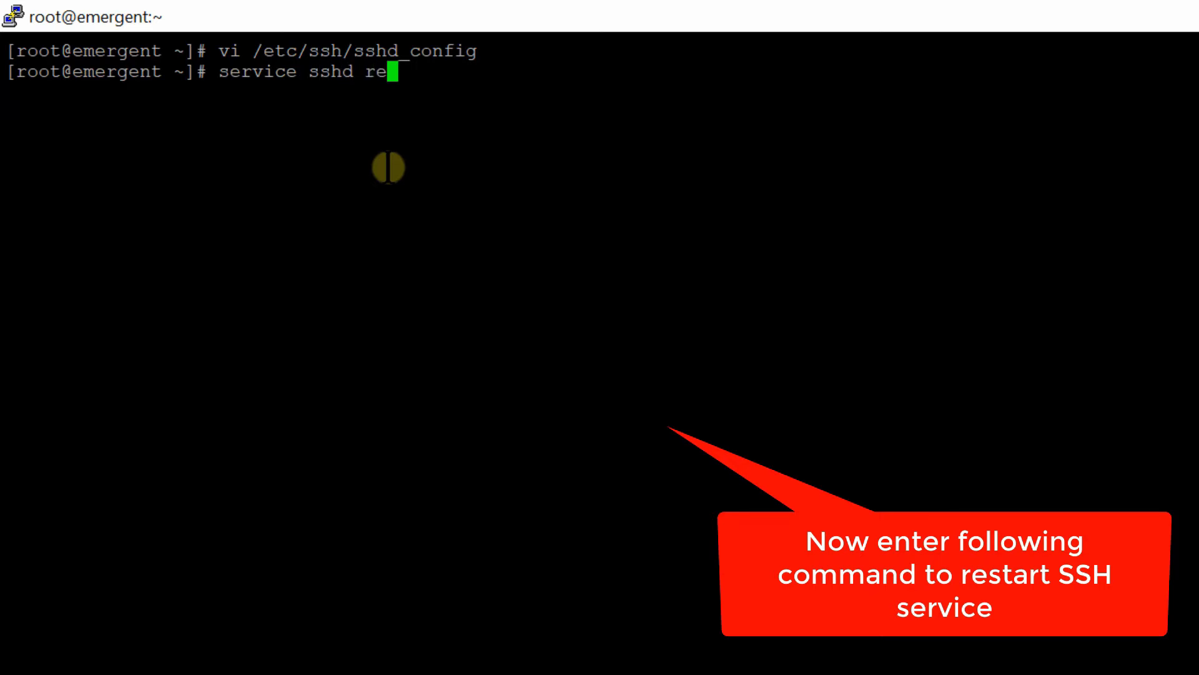
type("load")
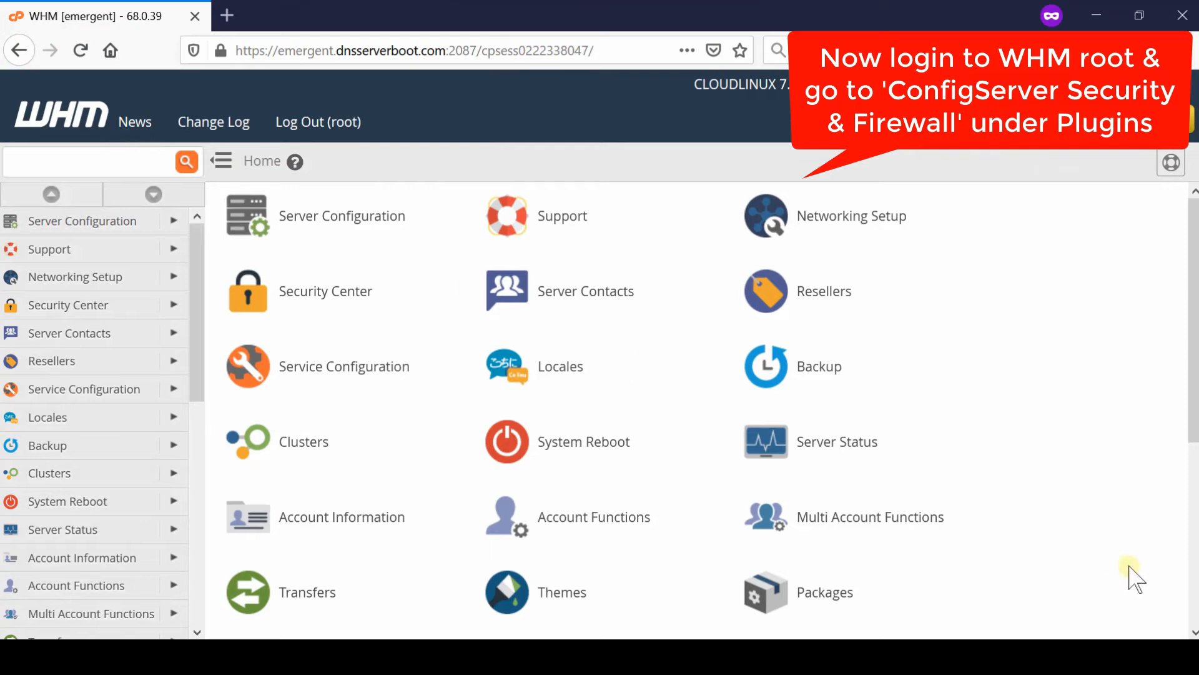
Step: Open the ConfigServer Security & Firewall plugin's Firewall Configuration page from WHM Plugins
scroll("down", 3)
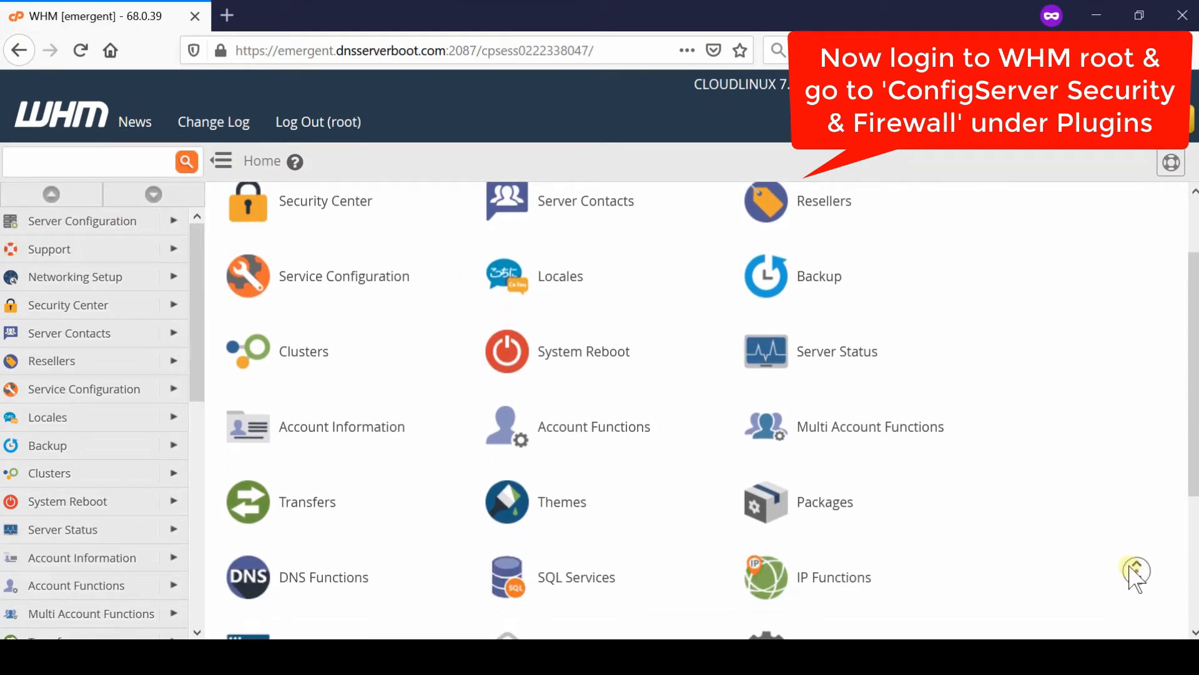
scroll("down", 3)
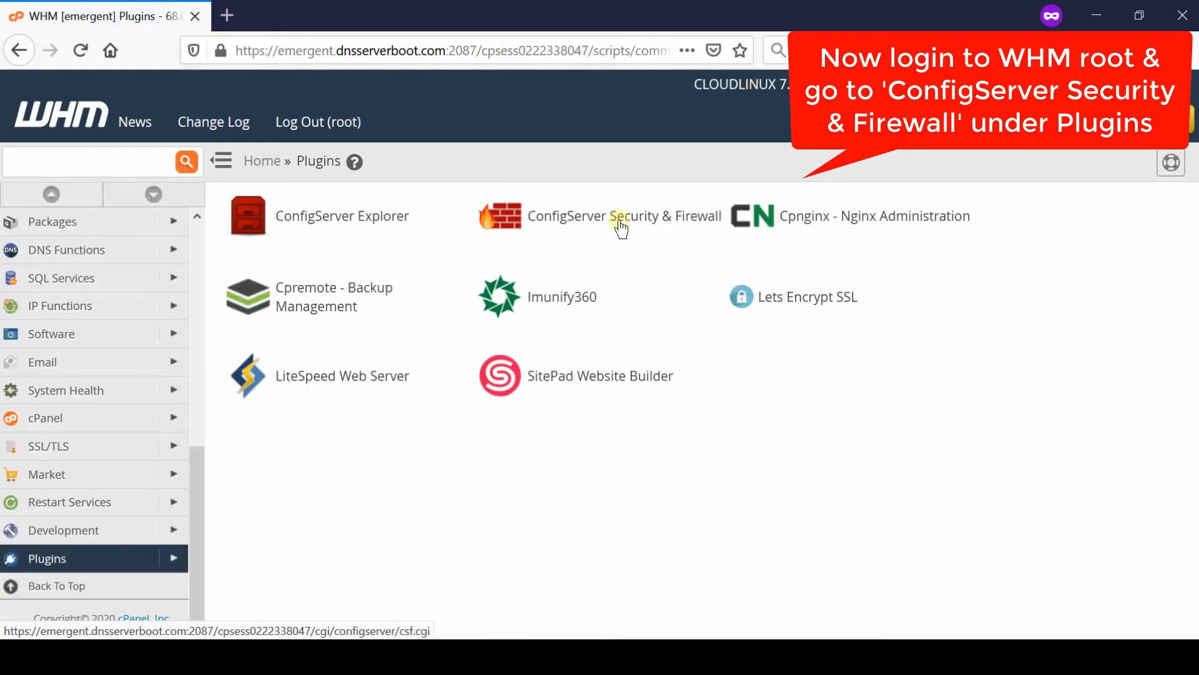
left_click(624, 215)
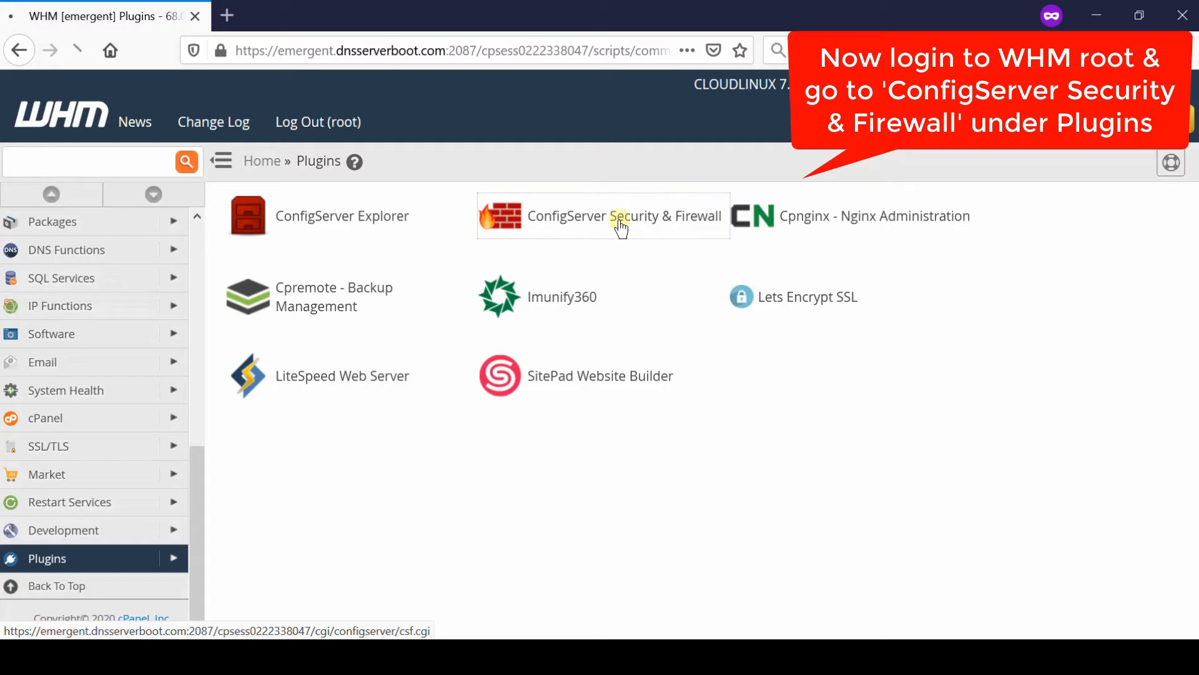
left_click(623, 215)
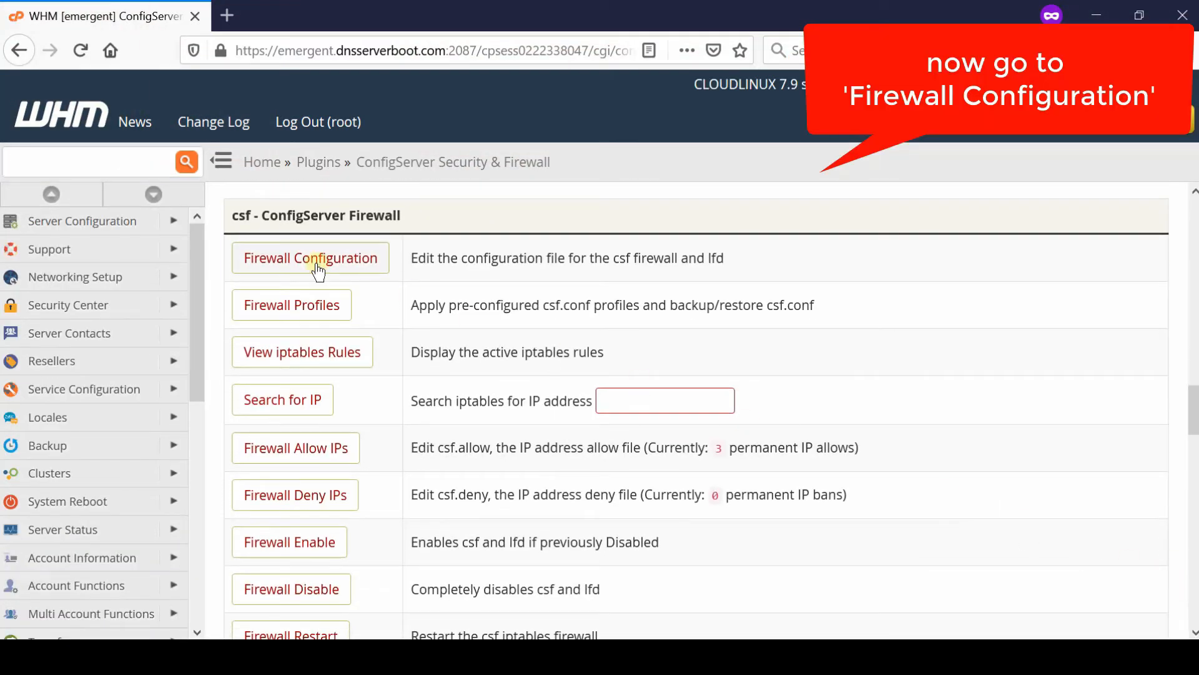
left_click(310, 258)
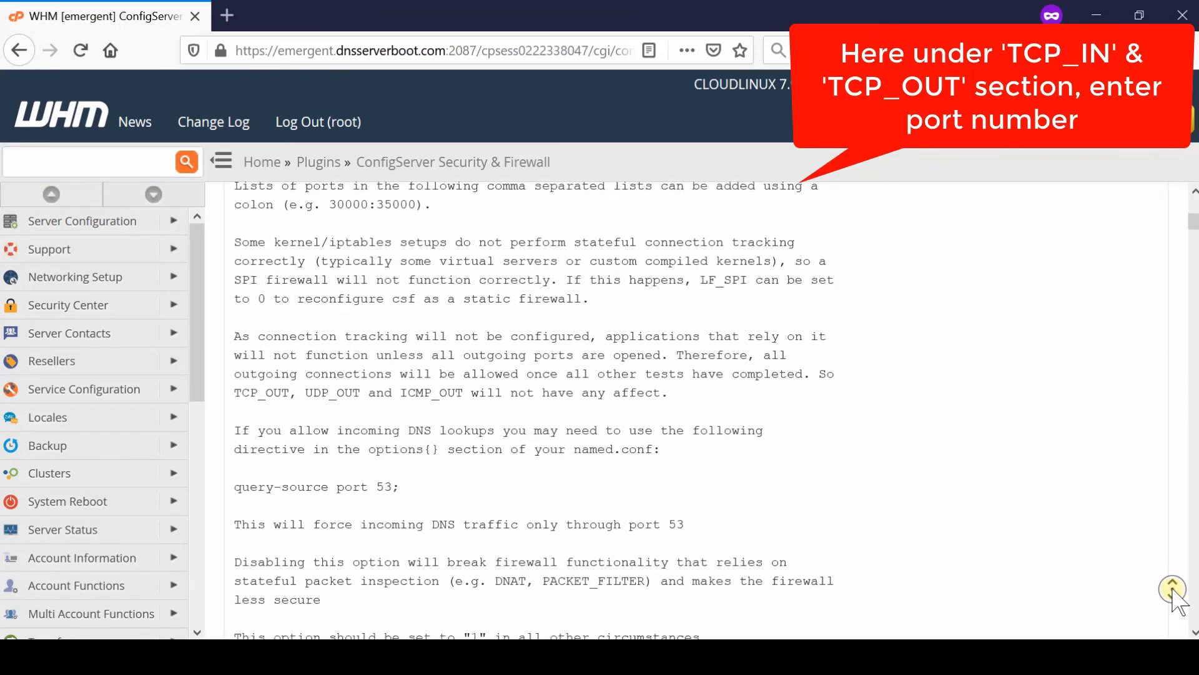
Step: Add port 999 to the TCP_IN and TCP_OUT port lists
scroll("down", 3)
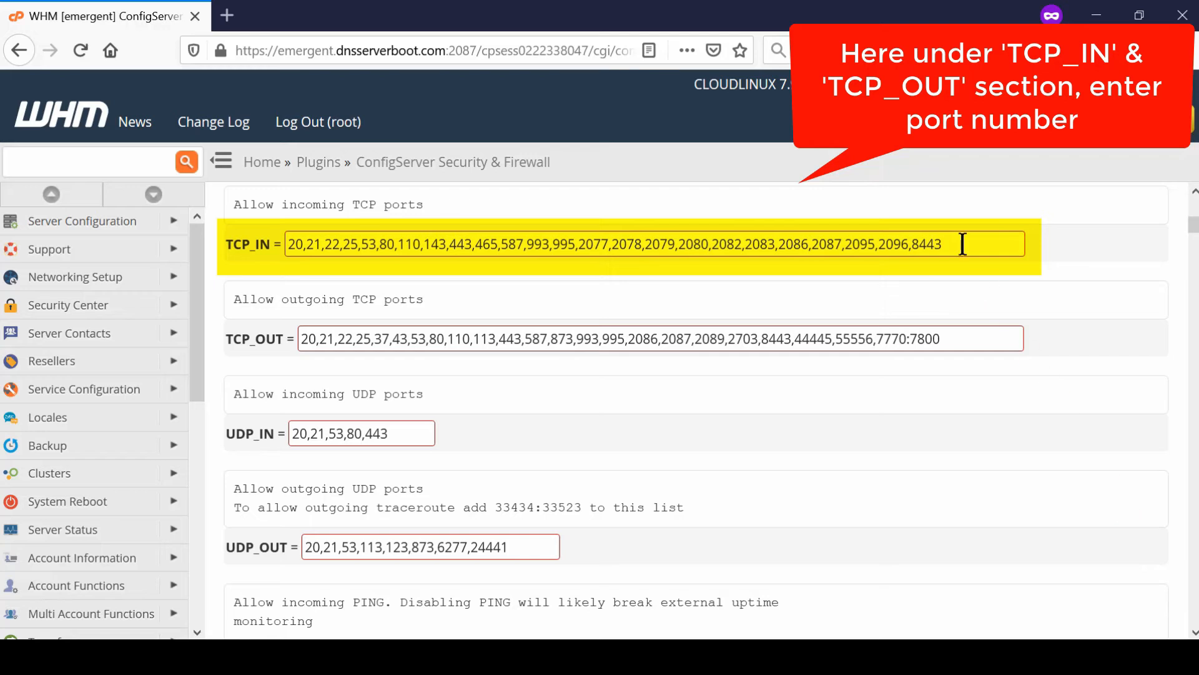
type(",")
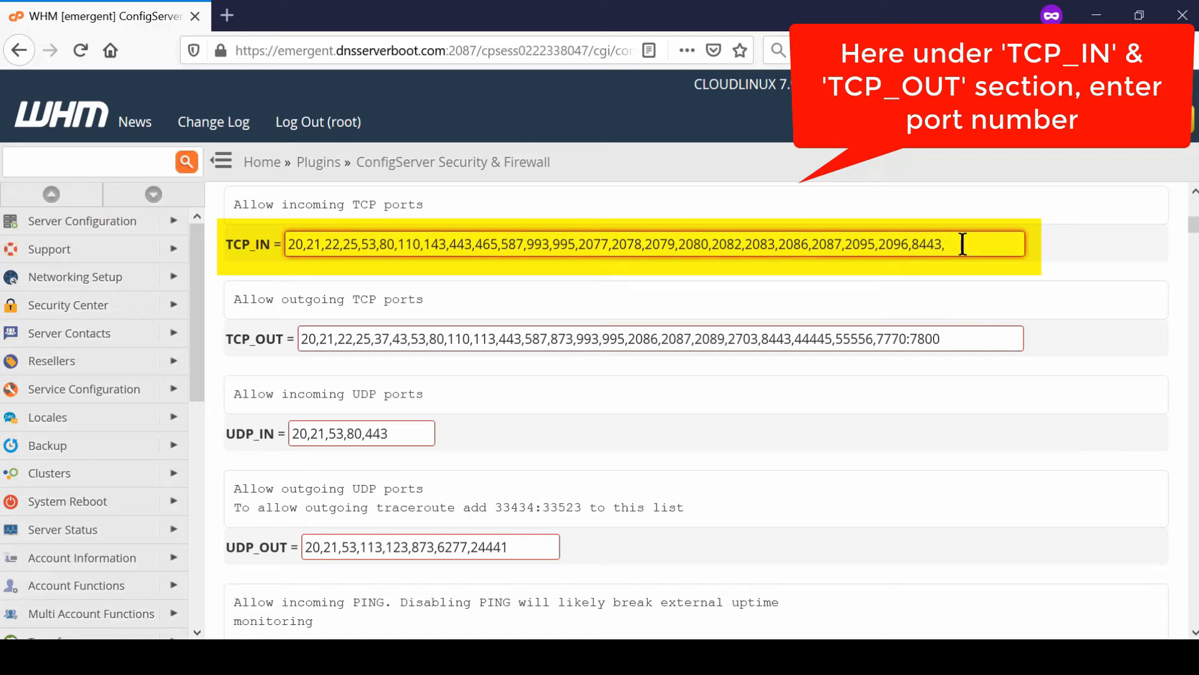
type("990")
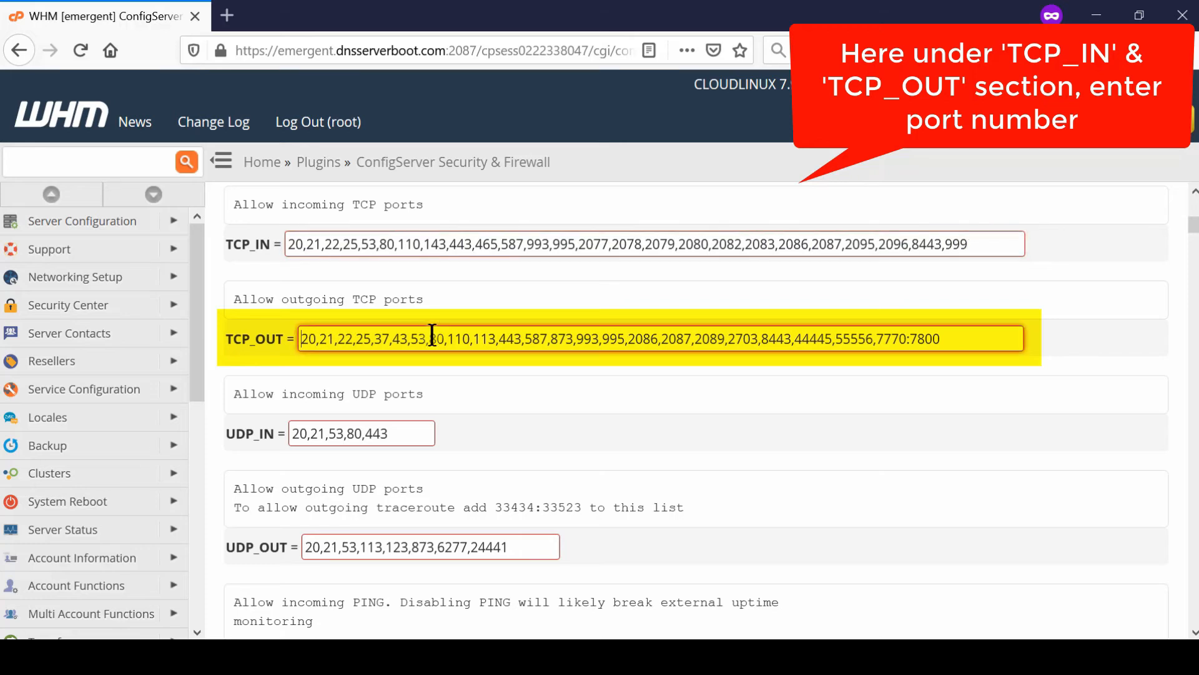
type("99")
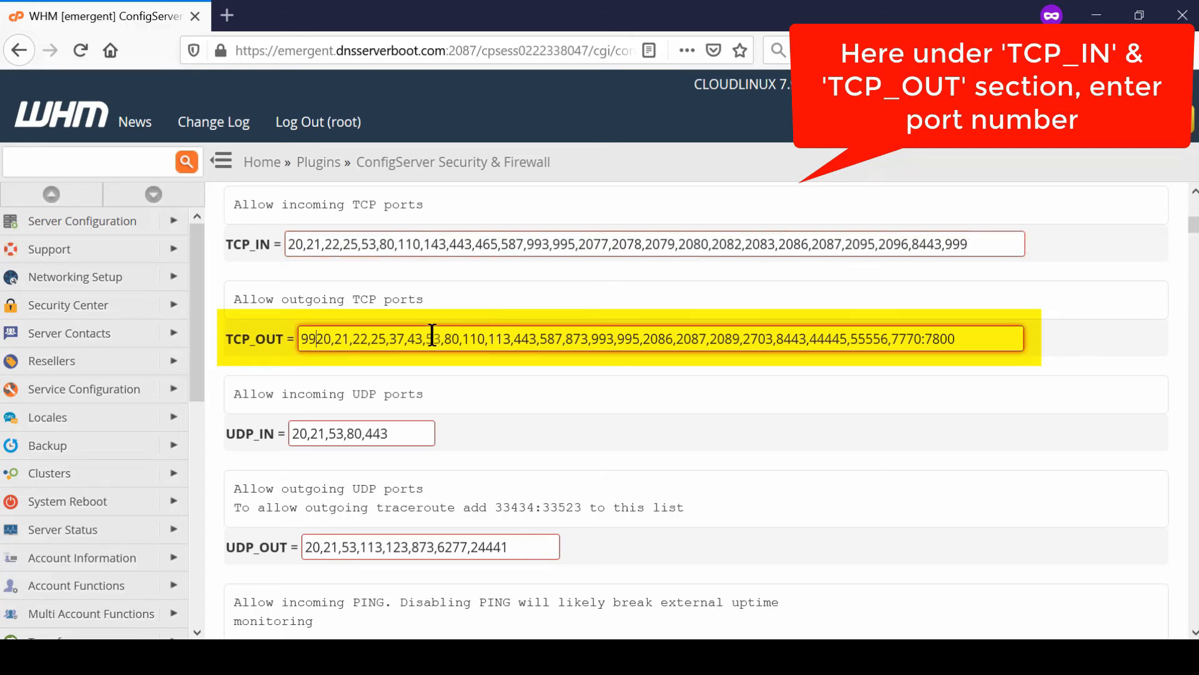
type(",")
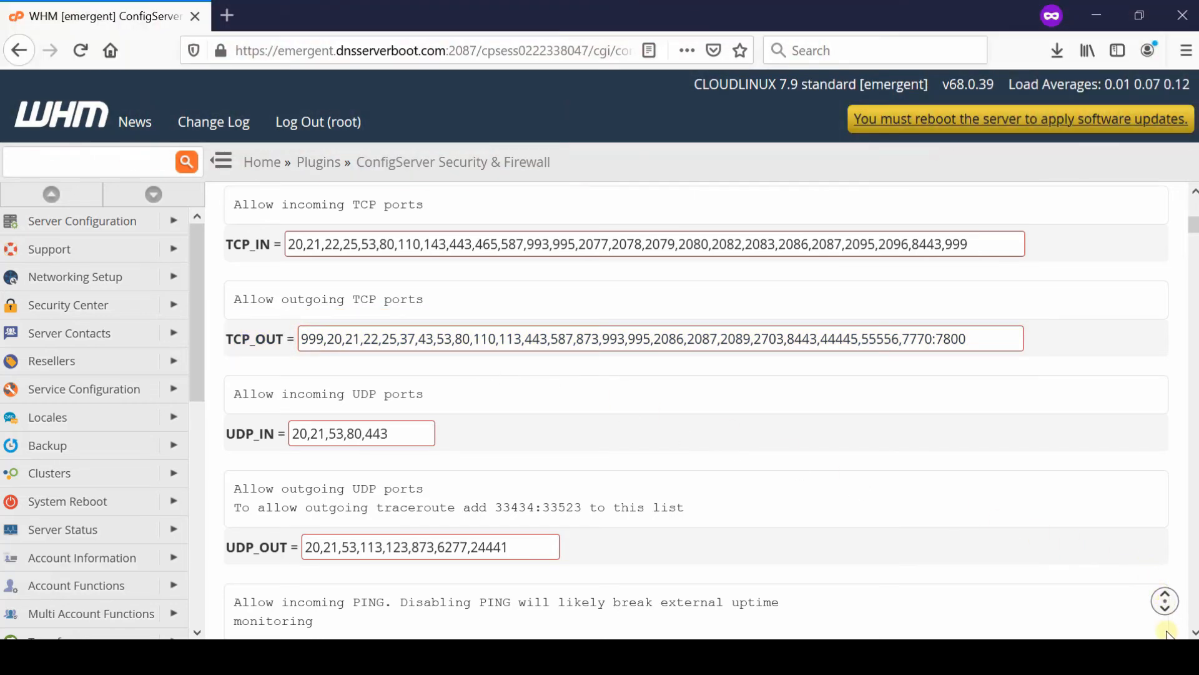
Step: Save the csf firewall configuration changes with the Change button
scroll("down", 3)
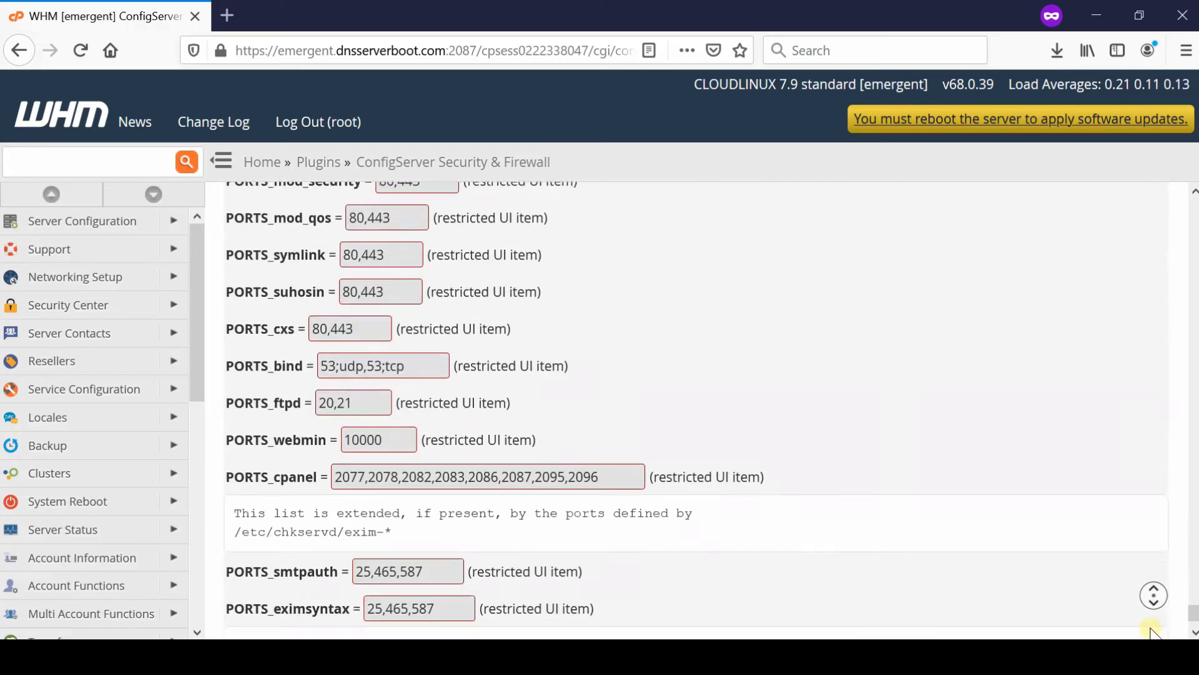
scroll("down", 3)
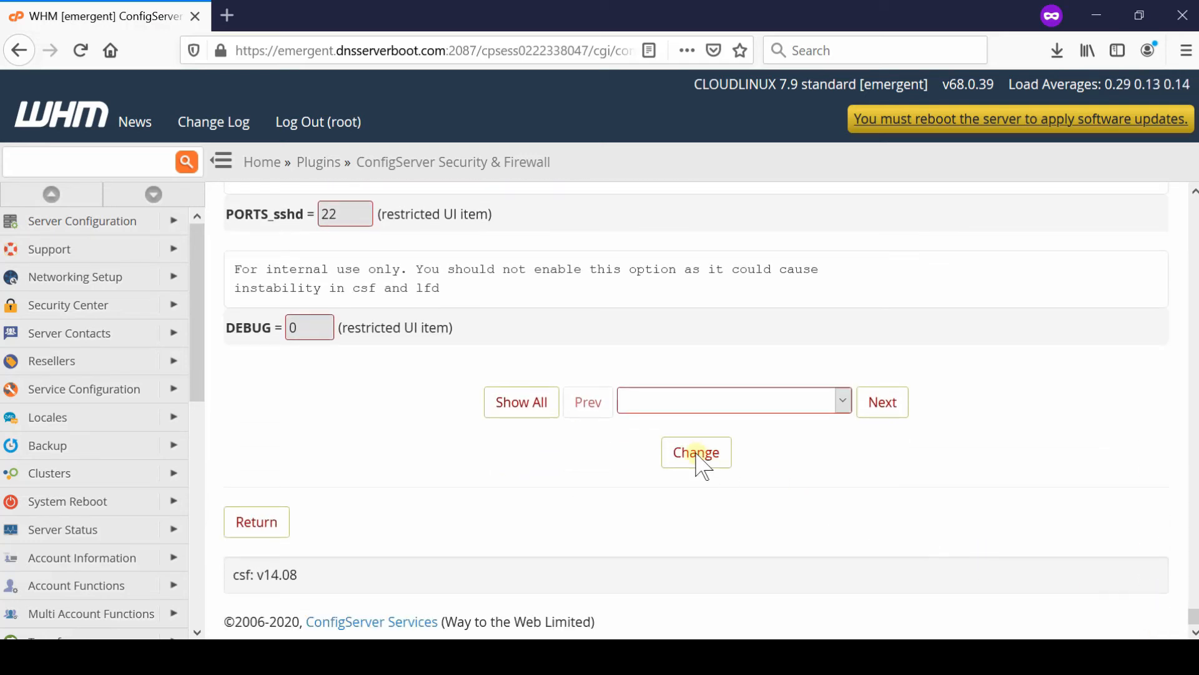
left_click(695, 452)
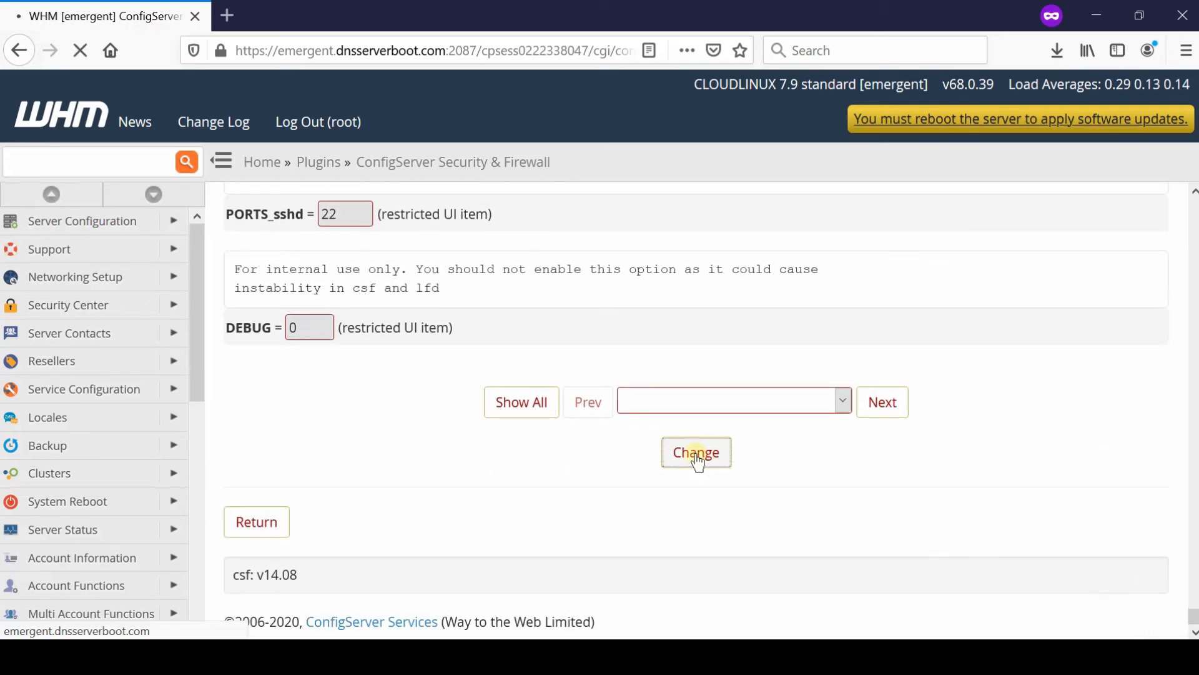
left_click(695, 452)
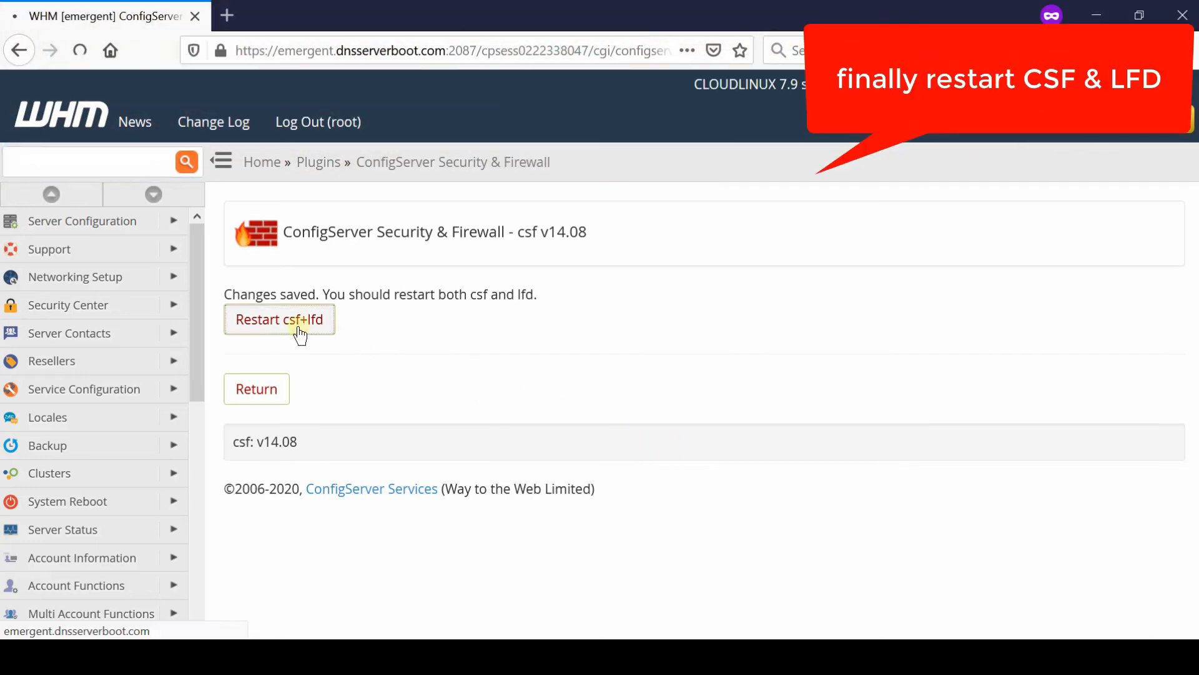
Step: Restart csf+lfd so the new port 999 firewall rules load
left_click(279, 319)
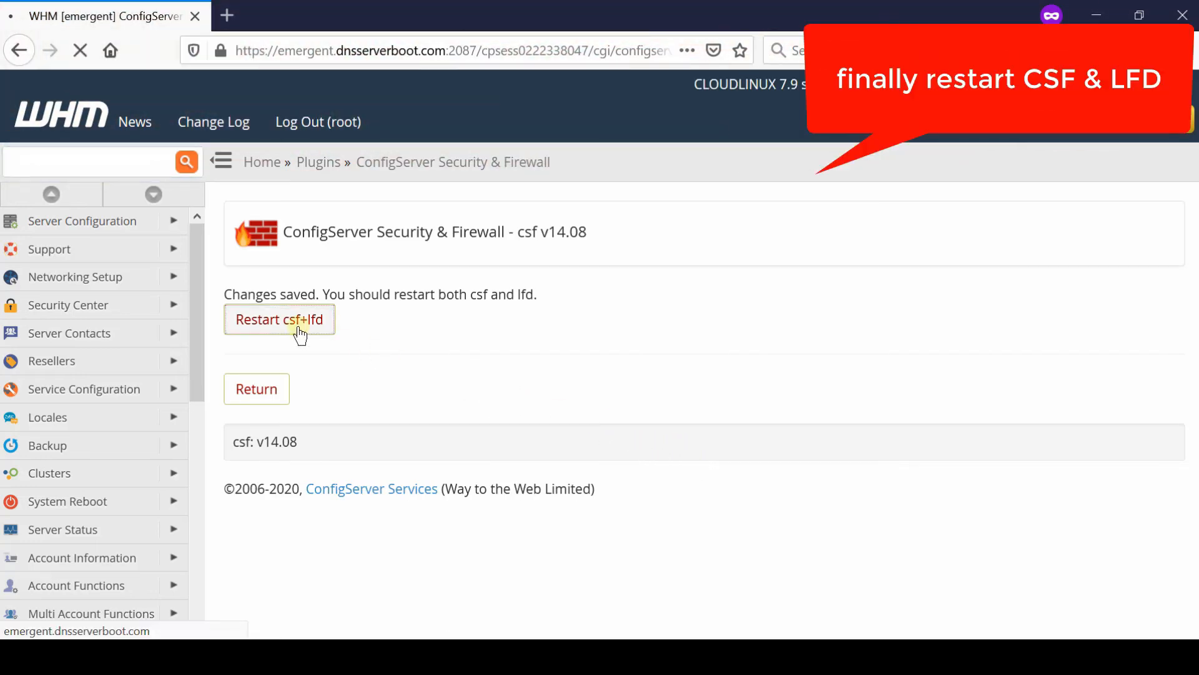
left_click(279, 320)
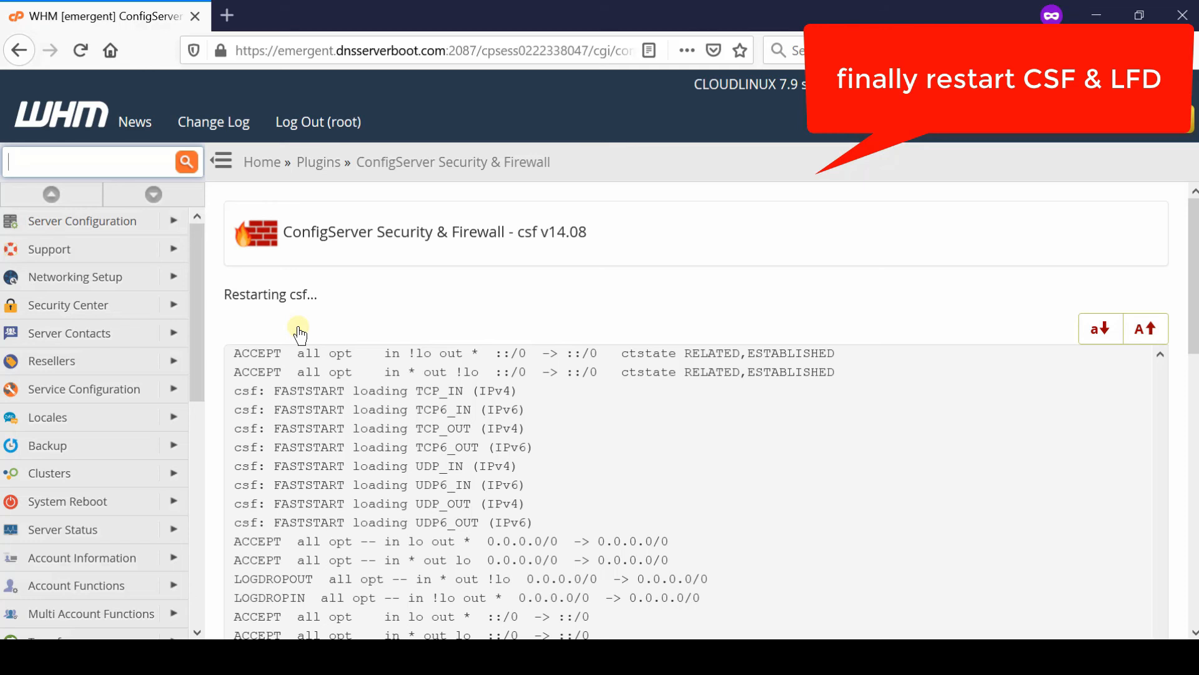
mouse_move(304, 340)
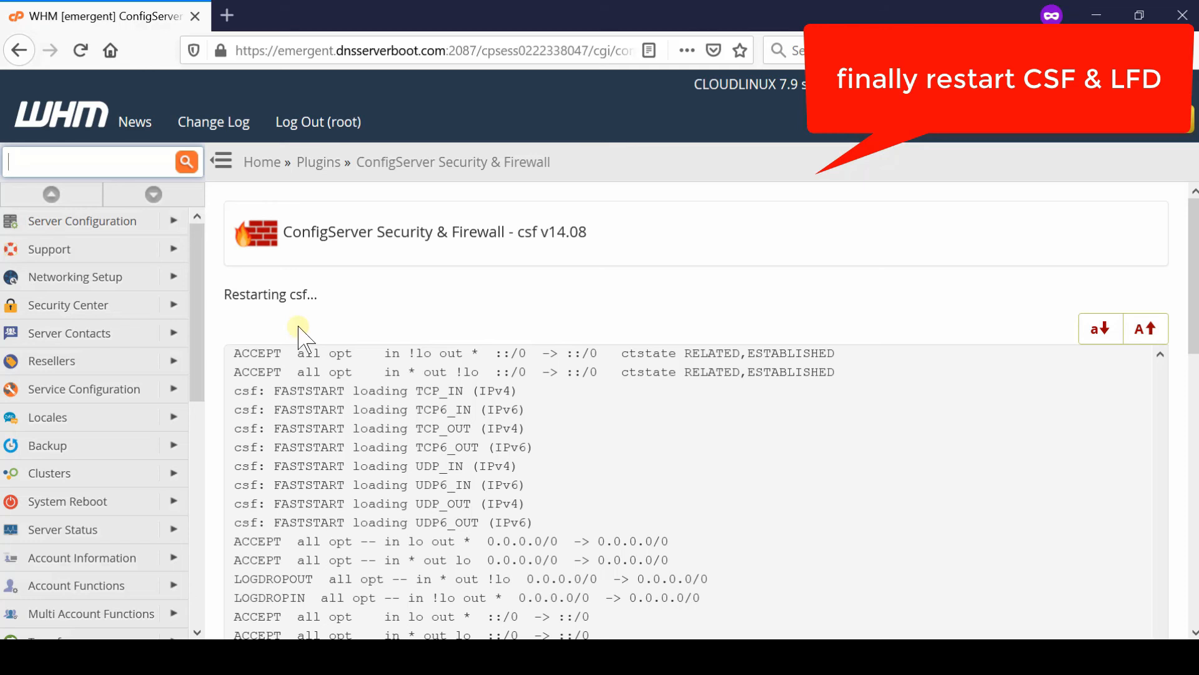
mouse_move(303, 337)
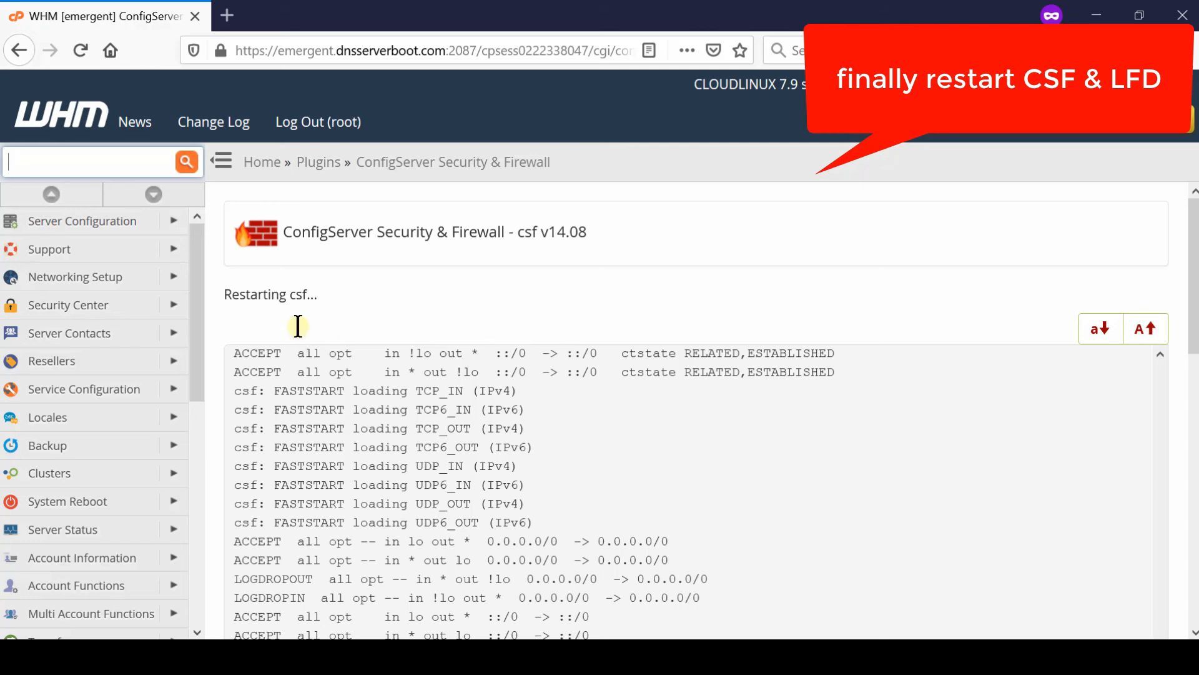
mouse_move(299, 336)
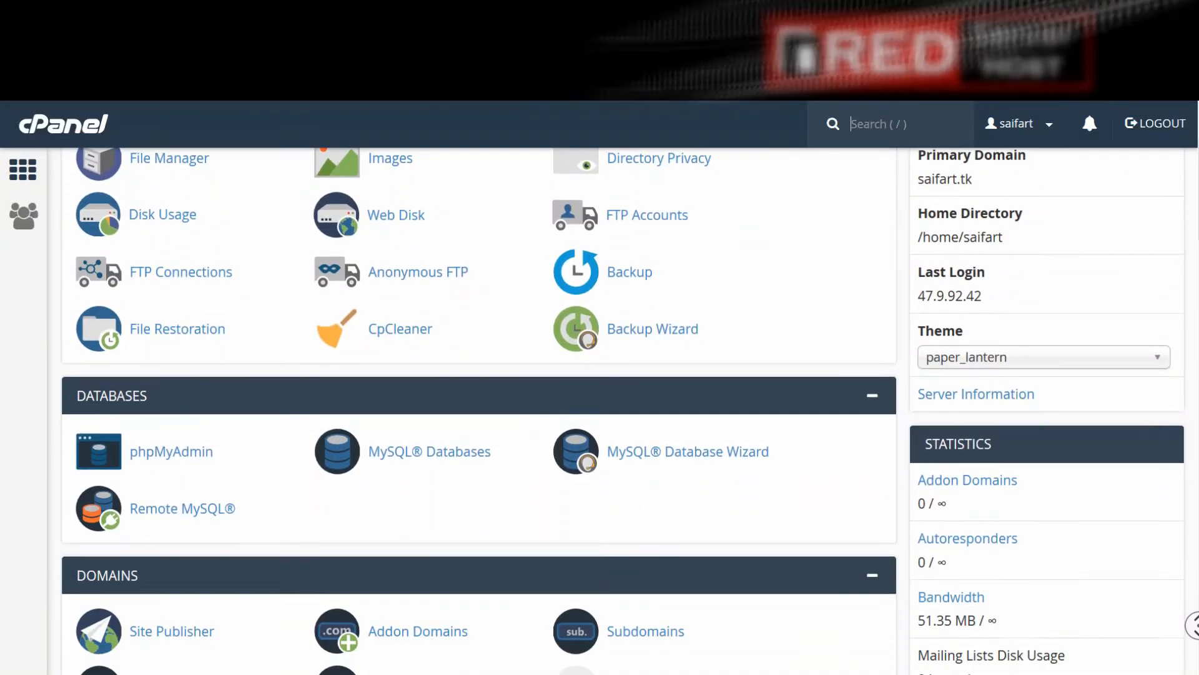
scroll("down", 3)
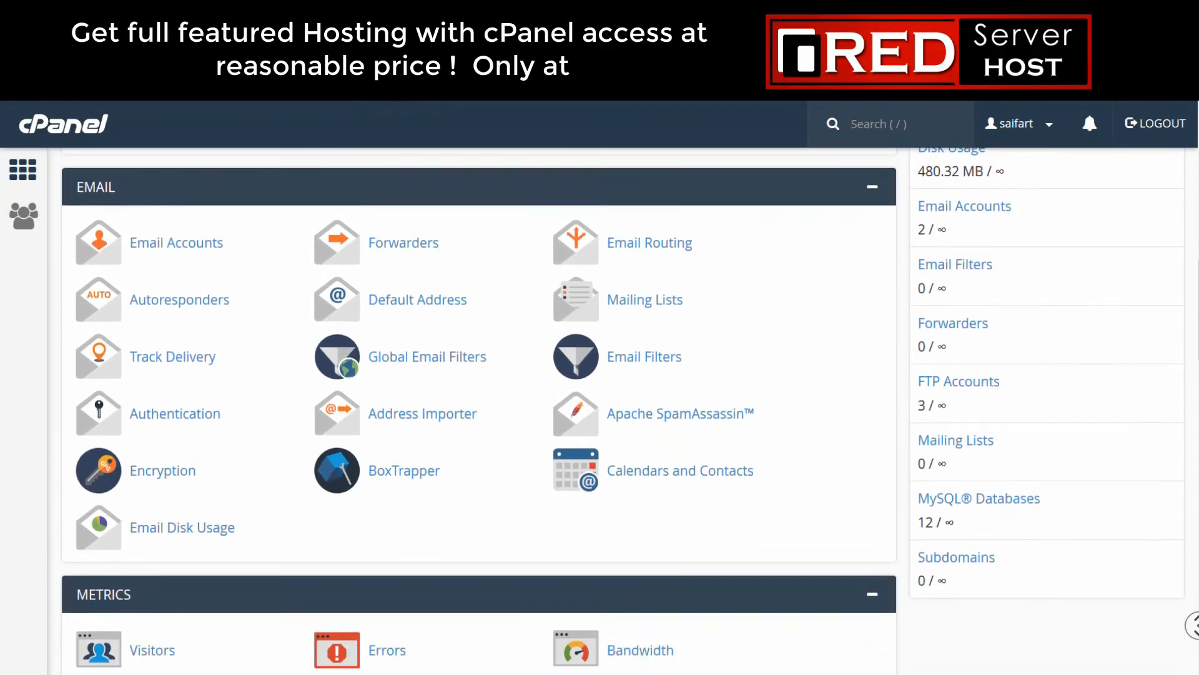
scroll("down", 3)
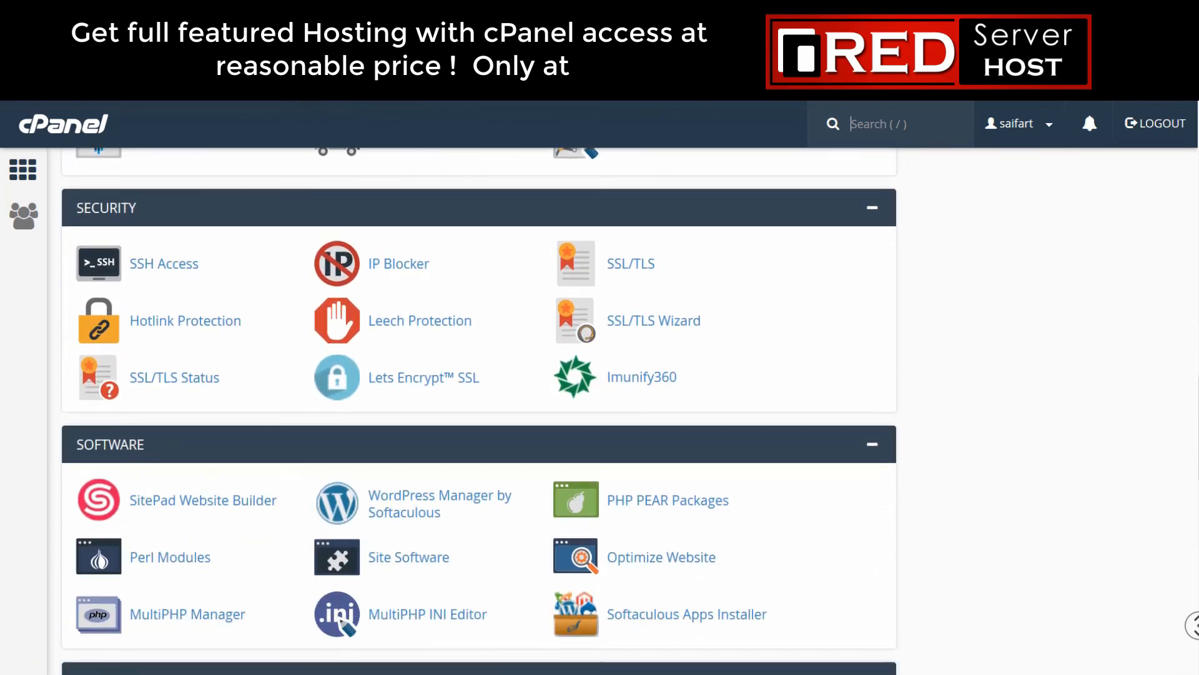
scroll("down", 3)
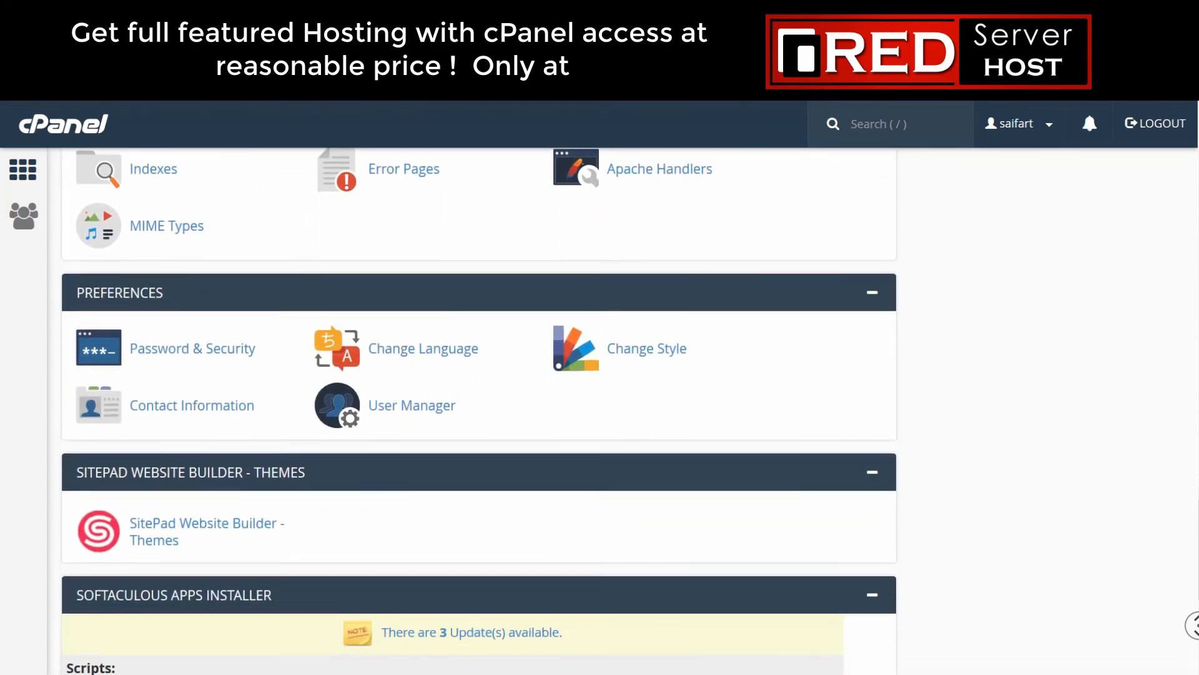